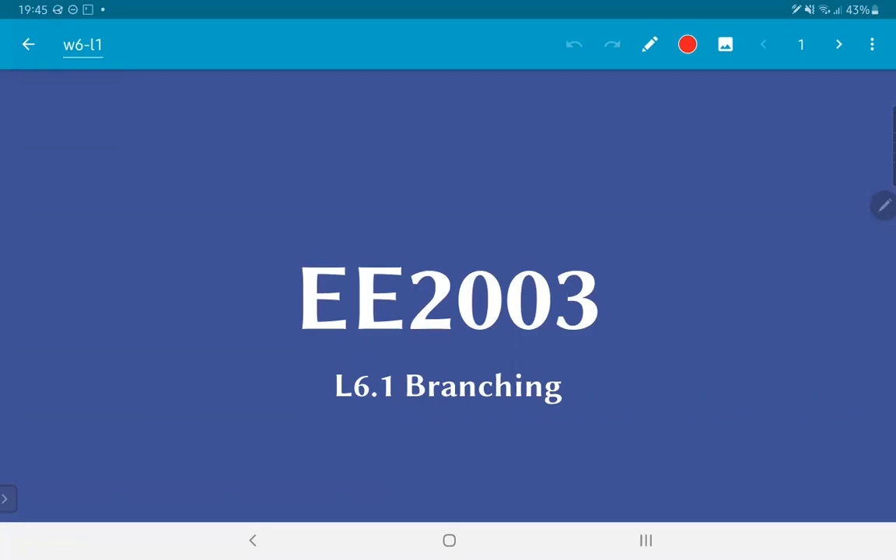
# Step: Go to page 2, the Outline slide listing three topics
pyautogui.click(838, 44)
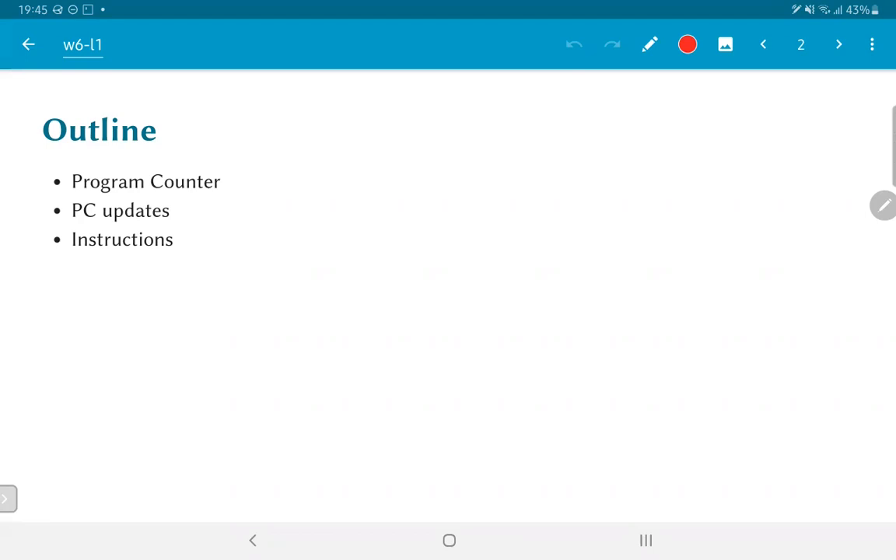
# Step: Advance to page 3, 'Regular instruction flow' with its C code example
pyautogui.click(838, 44)
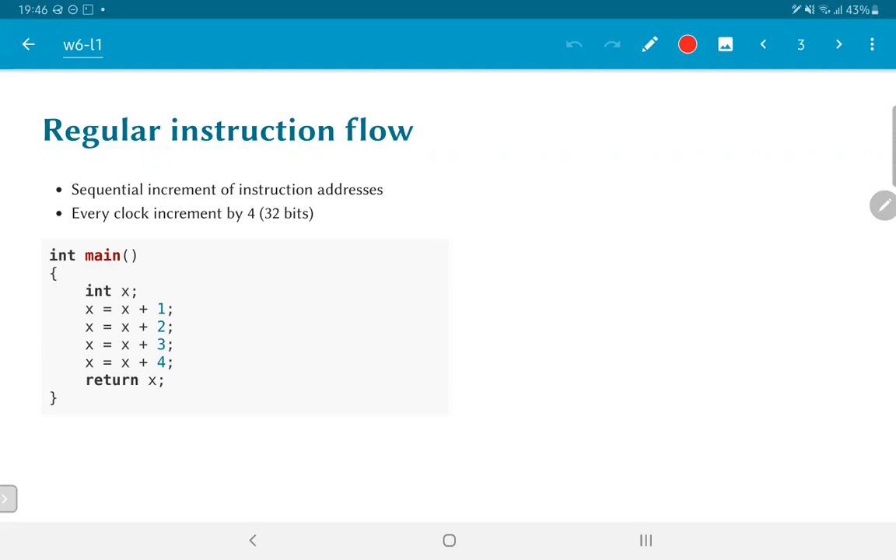
# Step: Advance to page 4, which adds the assembly listing beside the C code
pyautogui.click(839, 45)
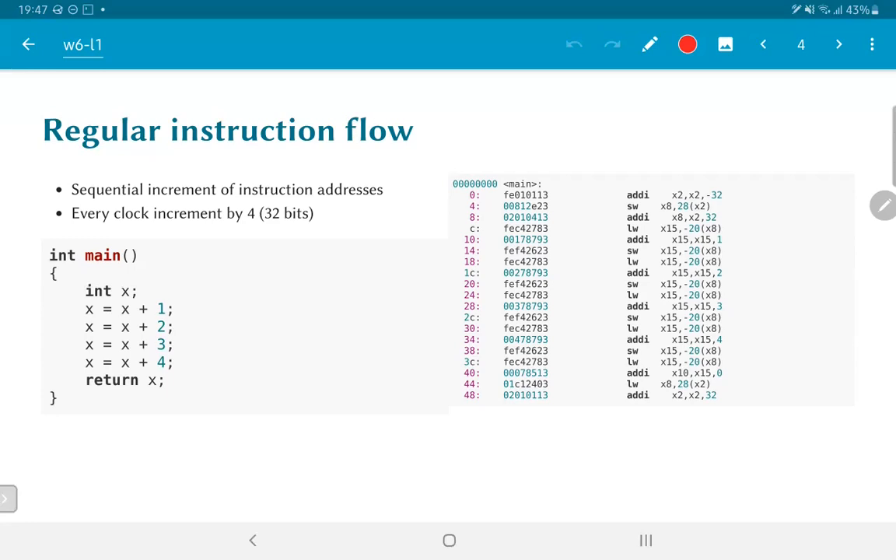
# Step: Advance to page 5, 'Conditional execution' with the if statement highlighted
pyautogui.click(838, 44)
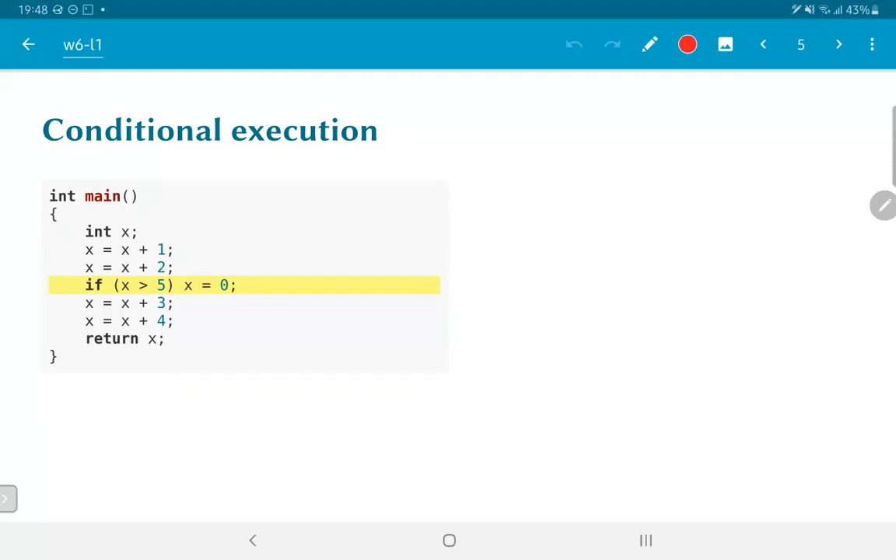
# Step: Advance to page 6, the conditional execution slide with the assembly listing
pyautogui.click(839, 44)
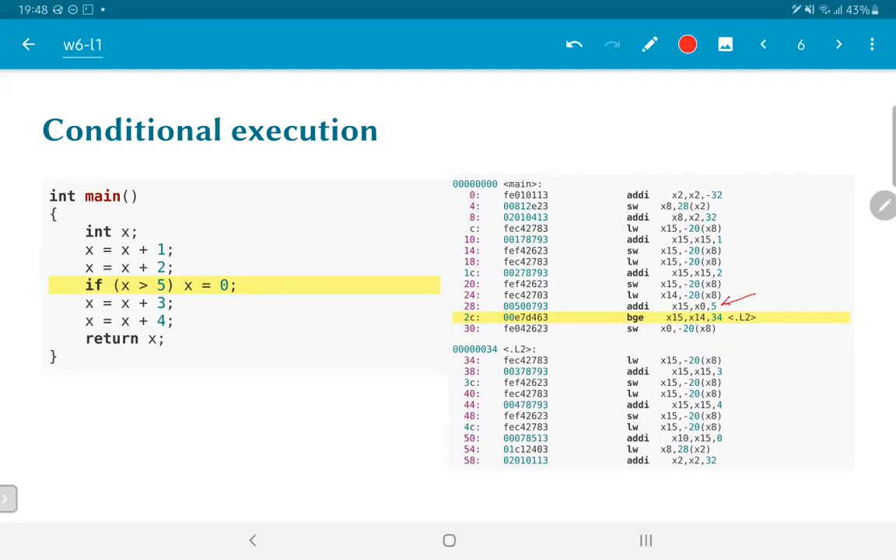
# Step: Mark the bge branch with red arrows, a cross and circled 30, then go to page 7
pyautogui.moveTo(614, 334); pyautogui.dragTo(692, 319)
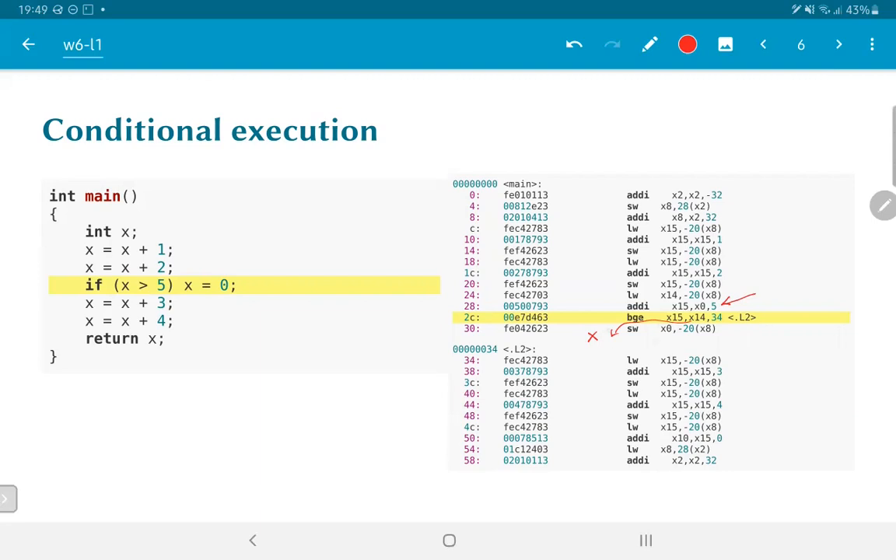
pyautogui.moveTo(459, 350); pyautogui.dragTo(428, 350)
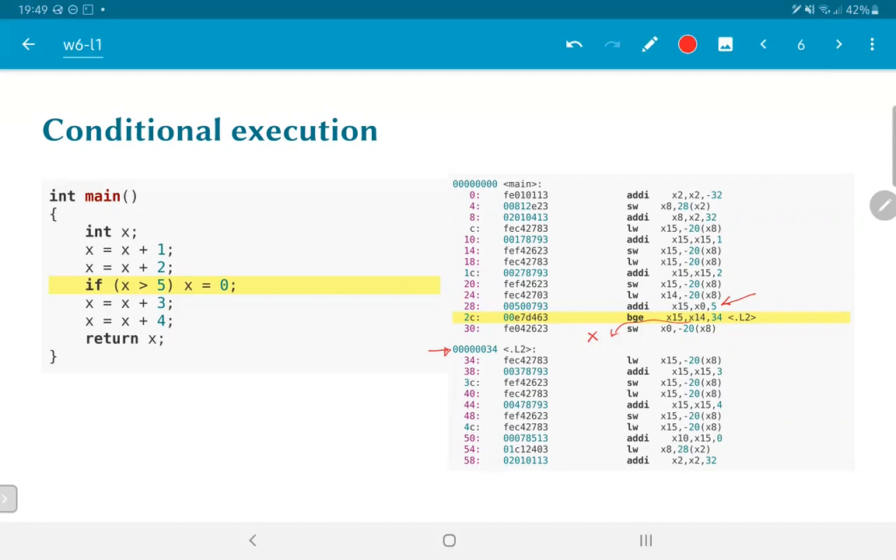
pyautogui.moveTo(463, 323); pyautogui.dragTo(486, 332)
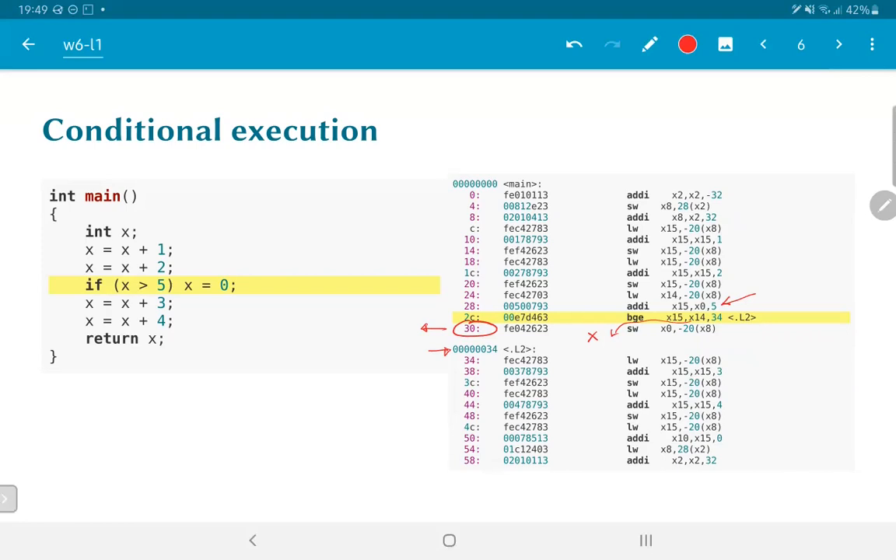
pyautogui.click(837, 44)
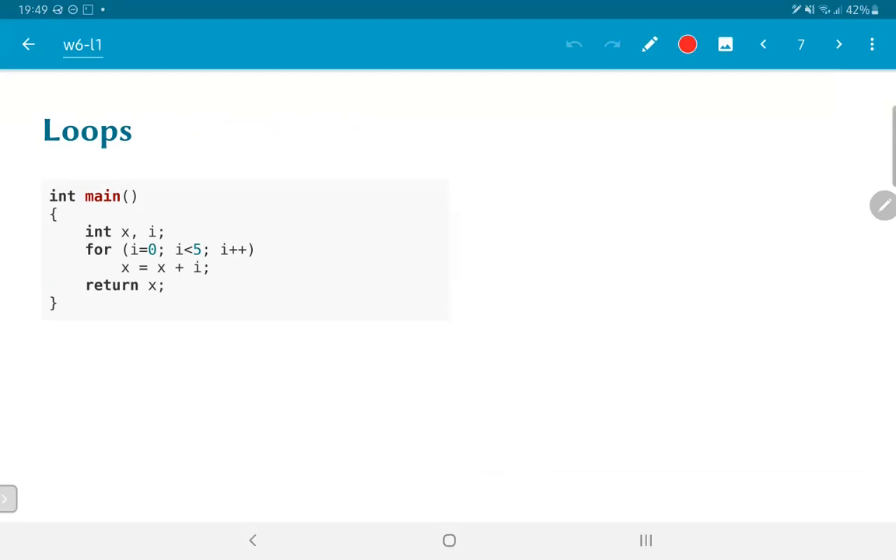
# Step: Advance to page 8, the Loops assembly listing
pyautogui.click(839, 44)
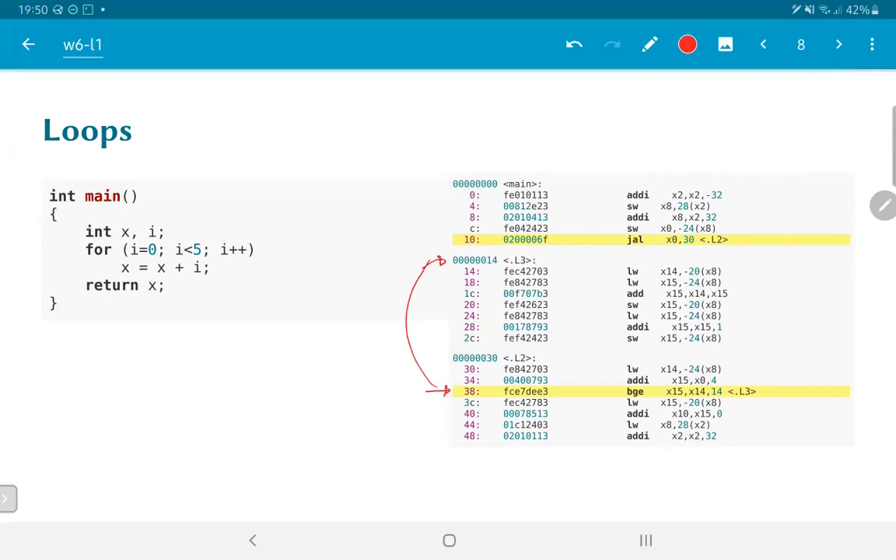
# Step: Handwrite 'Loop Body' in red beside the curved arrow, then go to page 9
pyautogui.moveTo(448, 274); pyautogui.dragTo(450, 373)
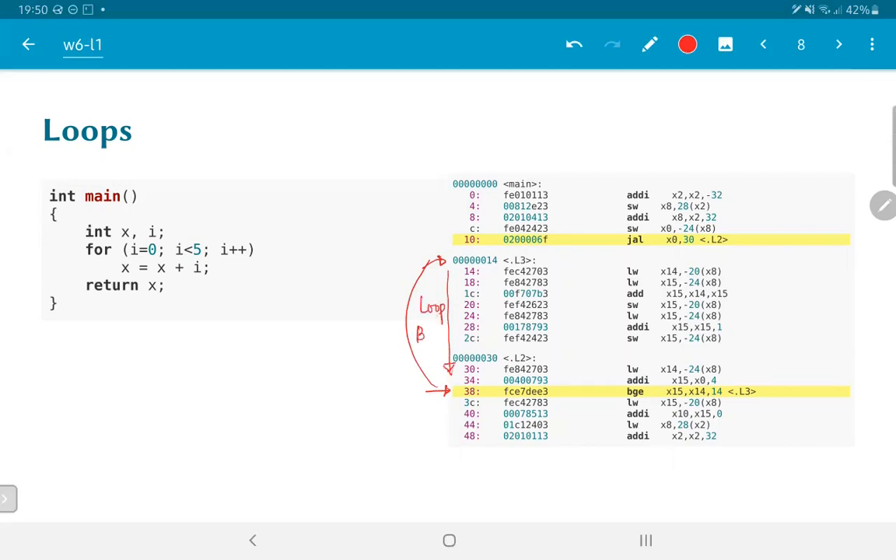
pyautogui.moveTo(420, 331); pyautogui.dragTo(447, 350)
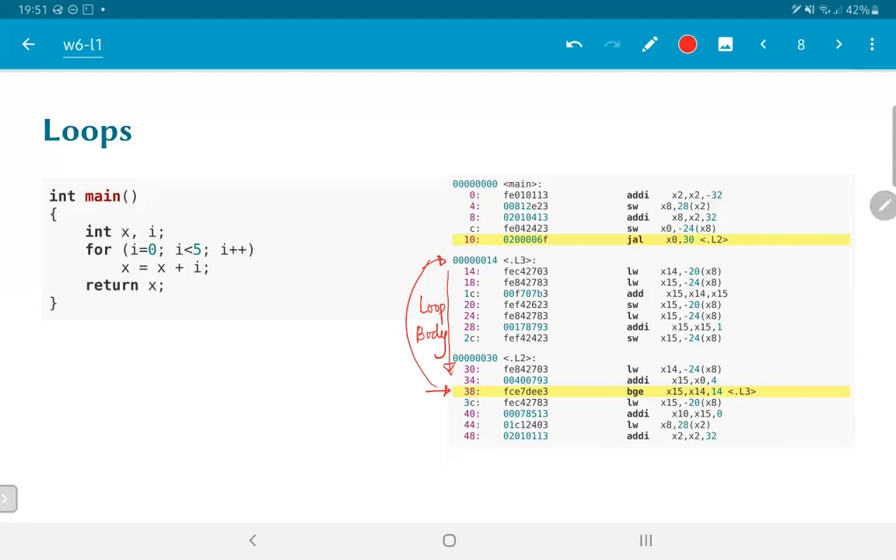
pyautogui.click(838, 44)
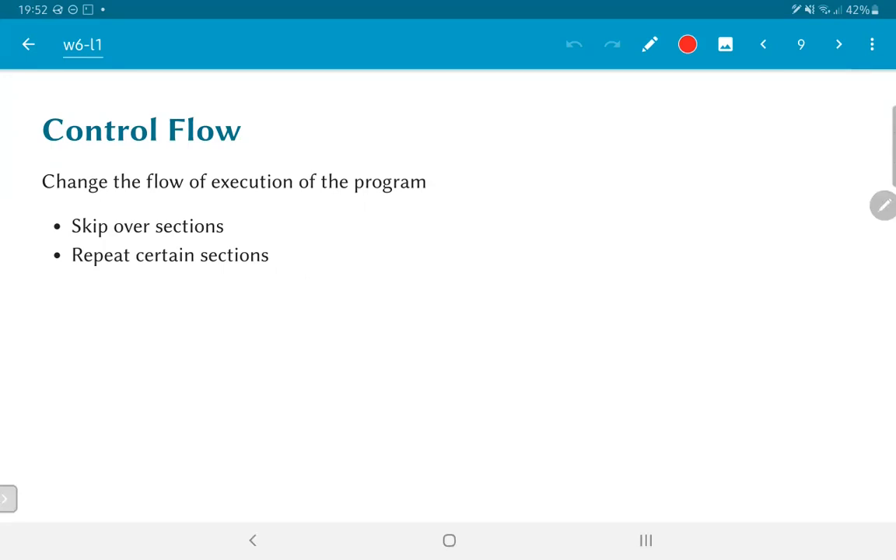
# Step: Step past the default and jump bullets to page 12, Basic Datapath
pyautogui.click(838, 45)
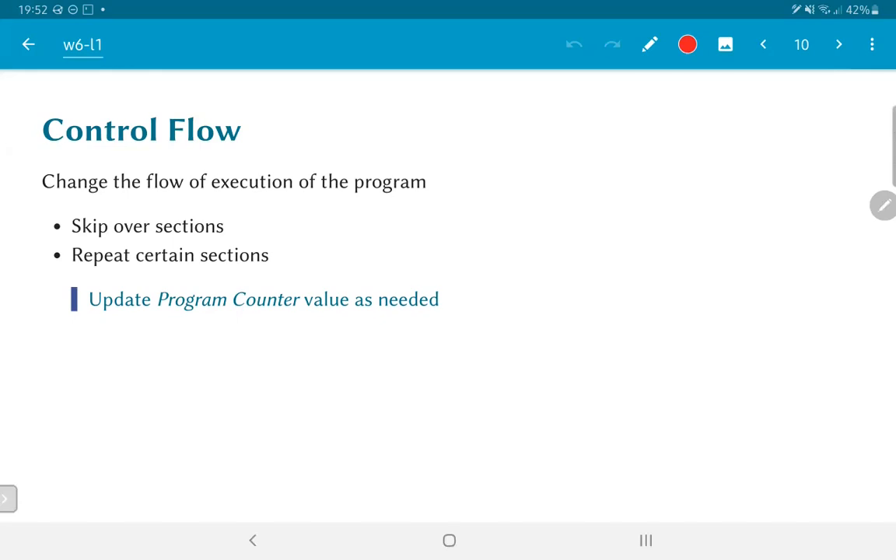
pyautogui.click(839, 44)
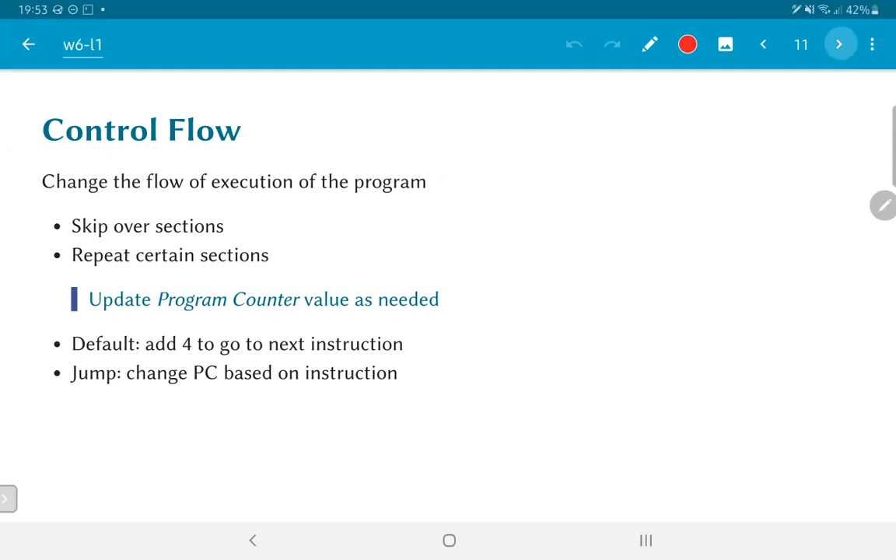
pyautogui.click(839, 44)
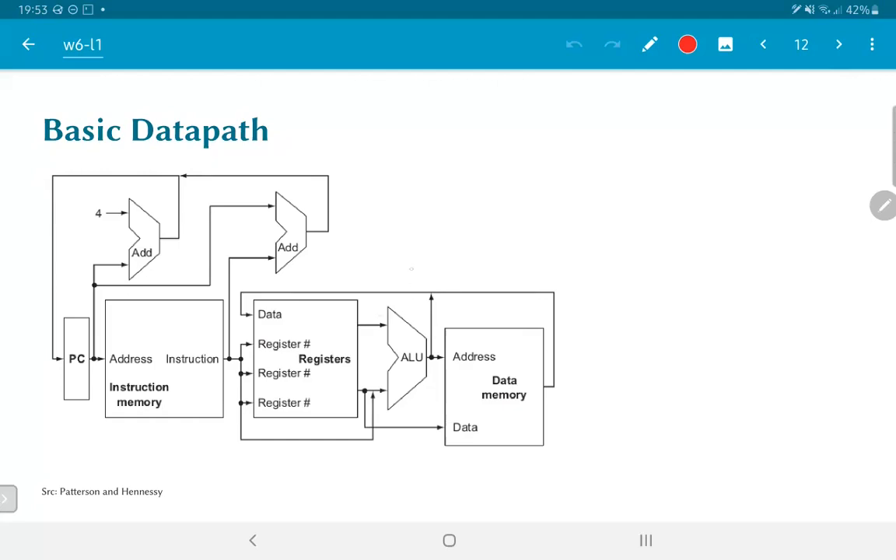
# Step: Draw circled 1 and 2 with arrows at ALU and Registers, and 3s under both memories
pyautogui.moveTo(414, 258); pyautogui.dragTo(406, 315)
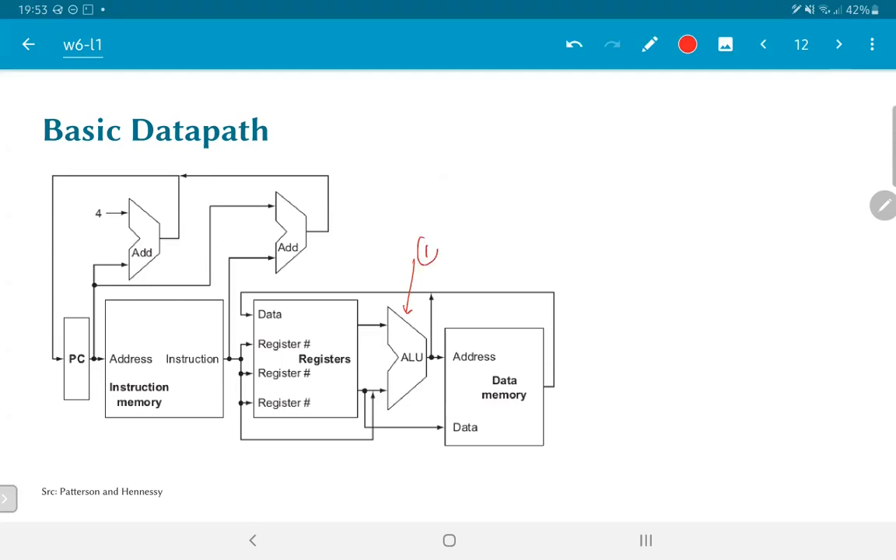
pyautogui.moveTo(348, 252); pyautogui.dragTo(328, 299)
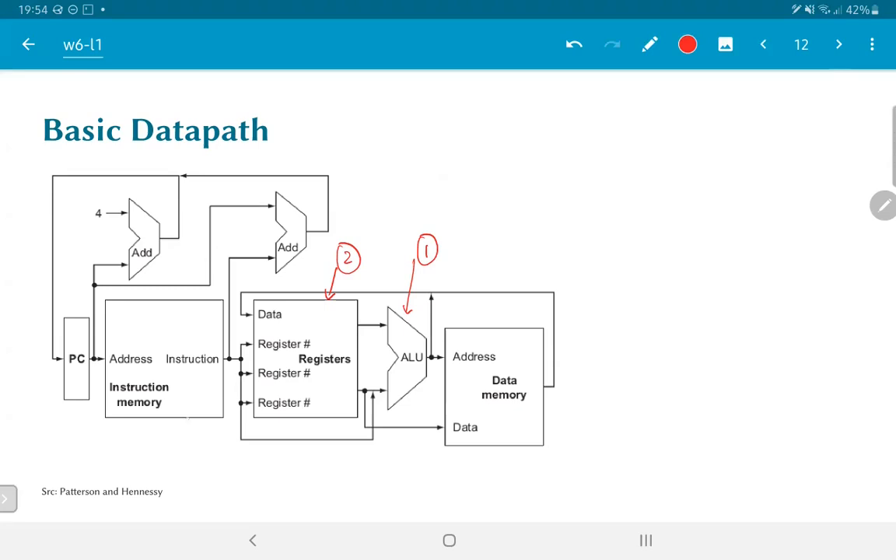
pyautogui.moveTo(175, 427); pyautogui.dragTo(193, 442)
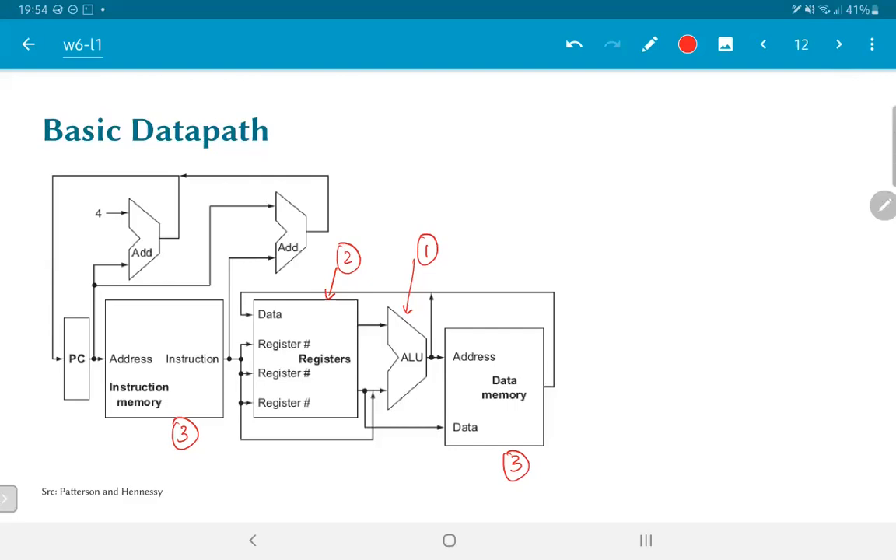
# Step: Draw a red circled 4 pointing at the PC and write 'Typical' above the first adder
pyautogui.moveTo(34, 434); pyautogui.dragTo(63, 402)
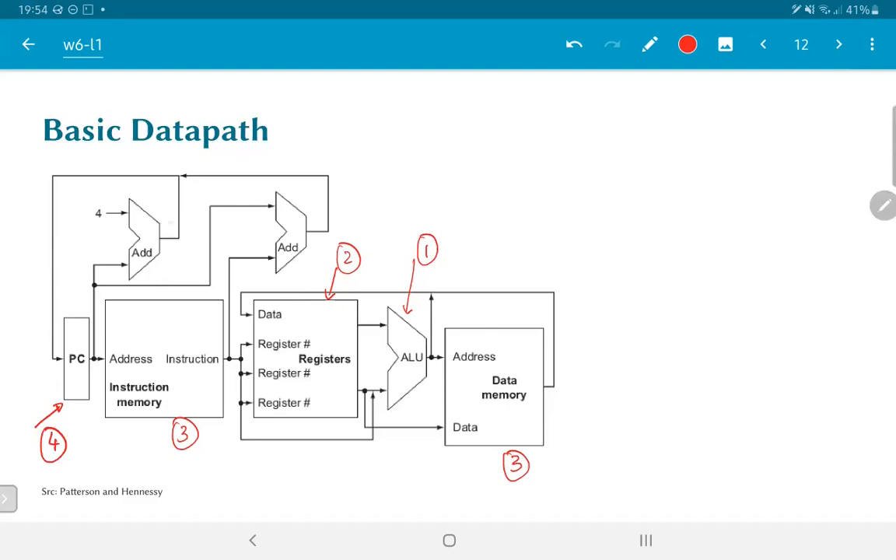
pyautogui.moveTo(99, 191); pyautogui.dragTo(126, 202)
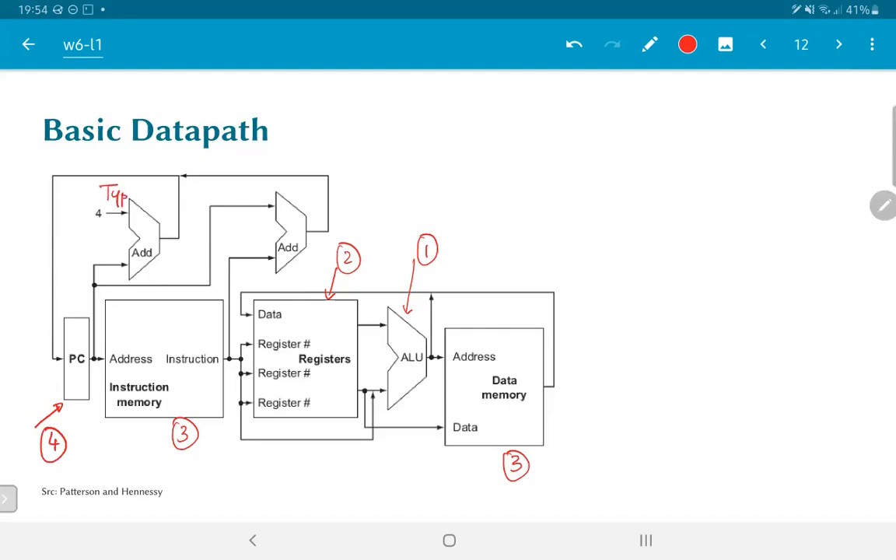
pyautogui.moveTo(121, 194); pyautogui.dragTo(163, 206)
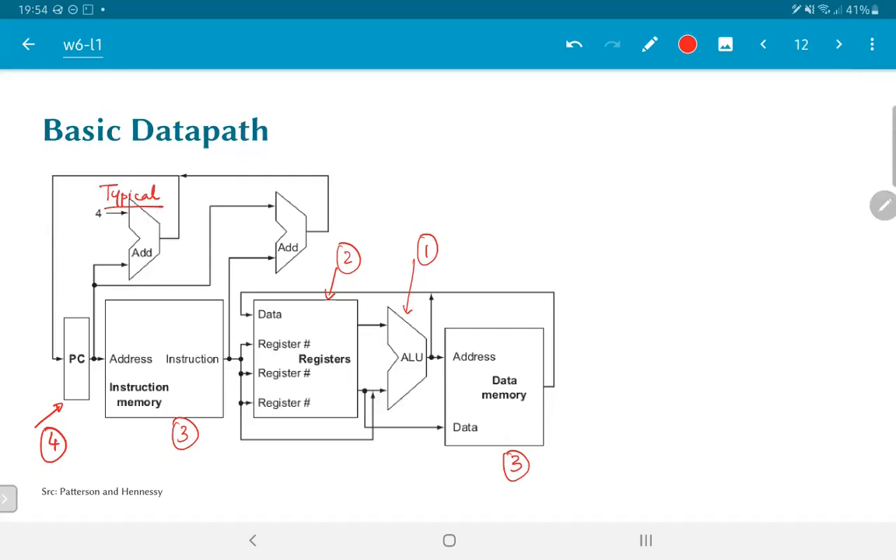
# Step: Write 'Branch' with an arrow to the branch path, then advance to the Datapath and Control slide
pyautogui.moveTo(342, 167); pyautogui.dragTo(357, 152)
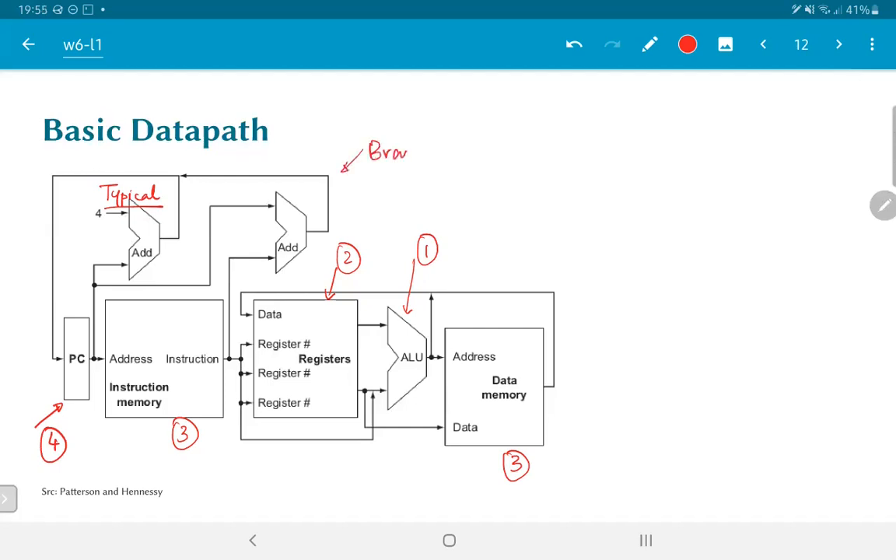
pyautogui.write('nch')
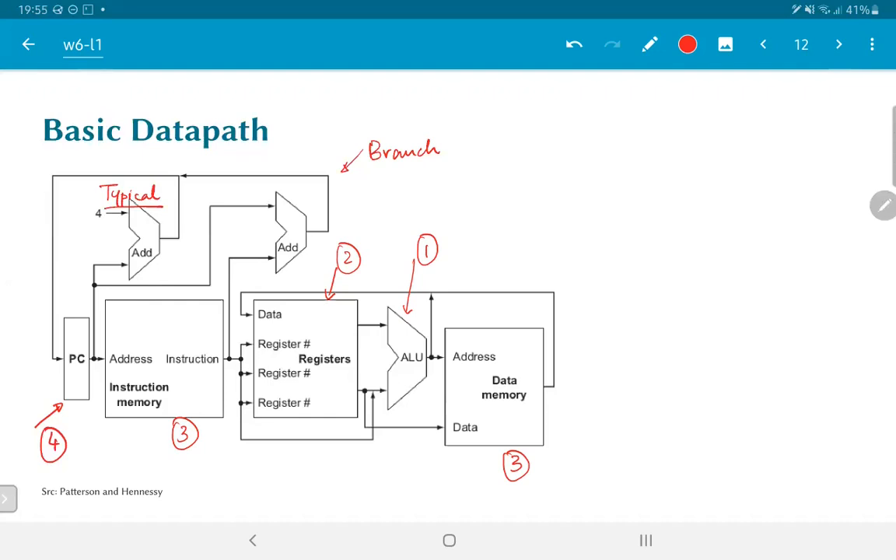
pyautogui.click(838, 44)
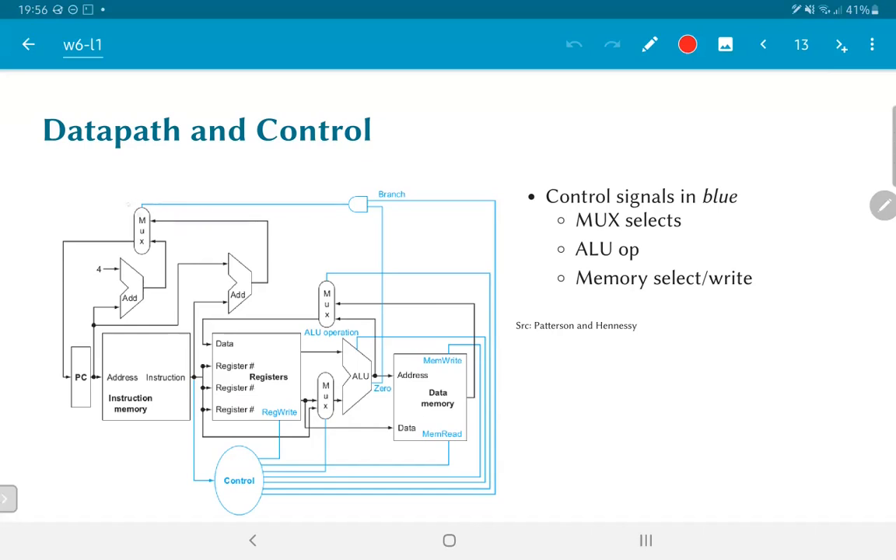
# Step: Circle the upper Mux blocks and the Mux beside the ALU in red
pyautogui.moveTo(124, 202); pyautogui.dragTo(160, 260)
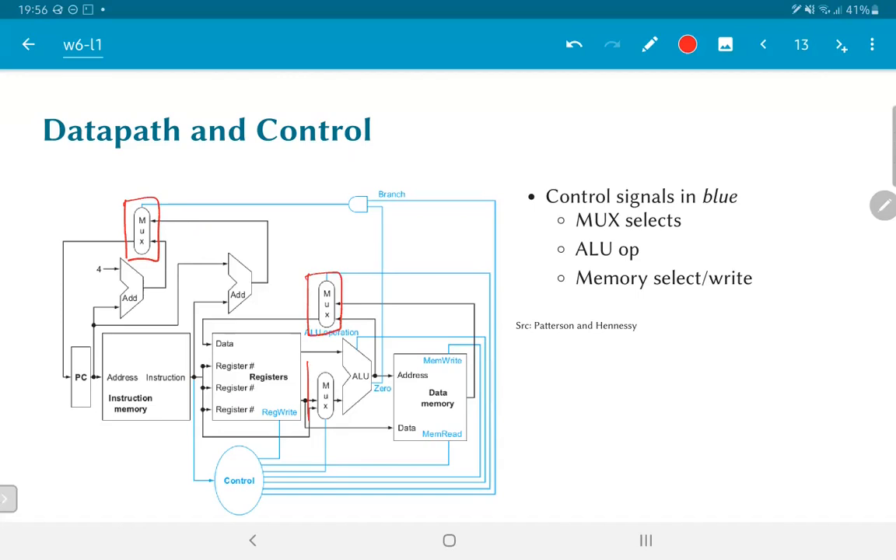
pyautogui.moveTo(311, 369); pyautogui.dragTo(335, 424)
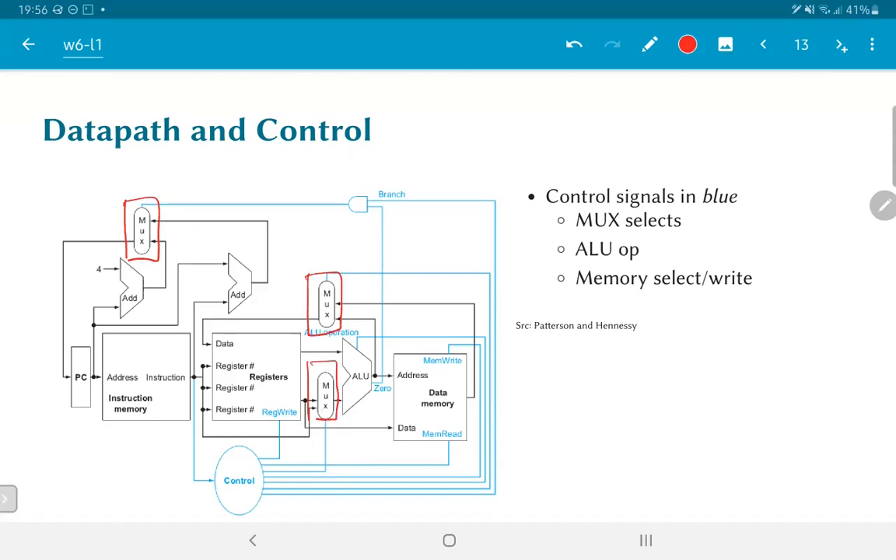